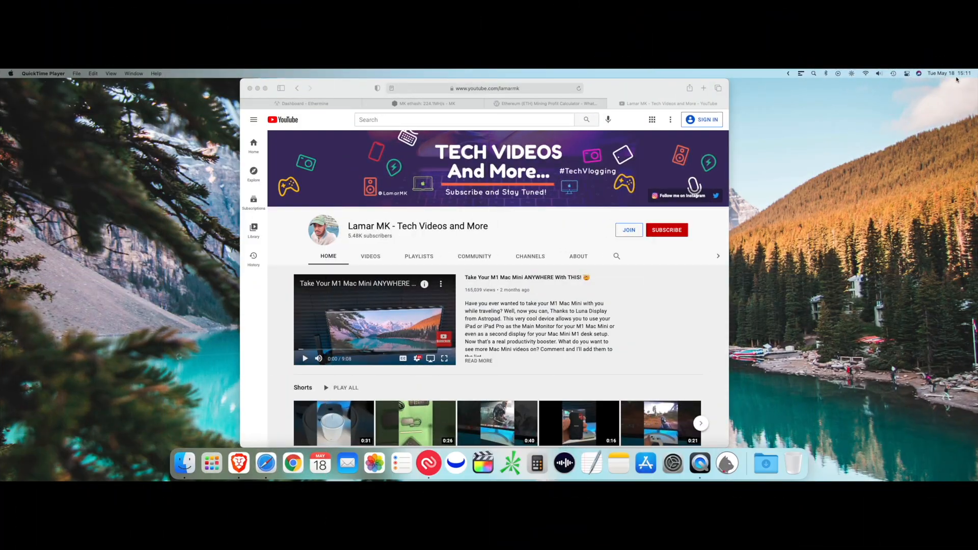
mouse_move(904, 108)
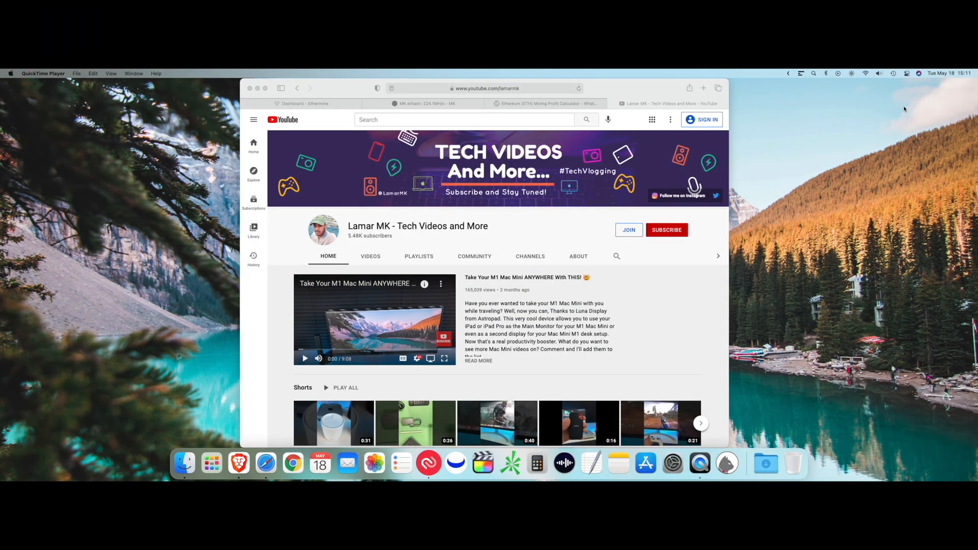
mouse_move(867, 114)
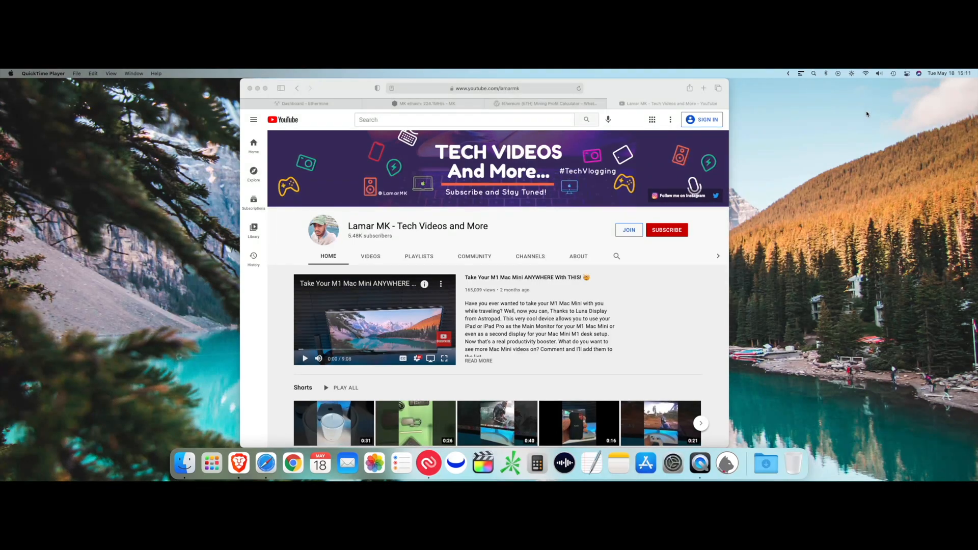
mouse_move(555, 131)
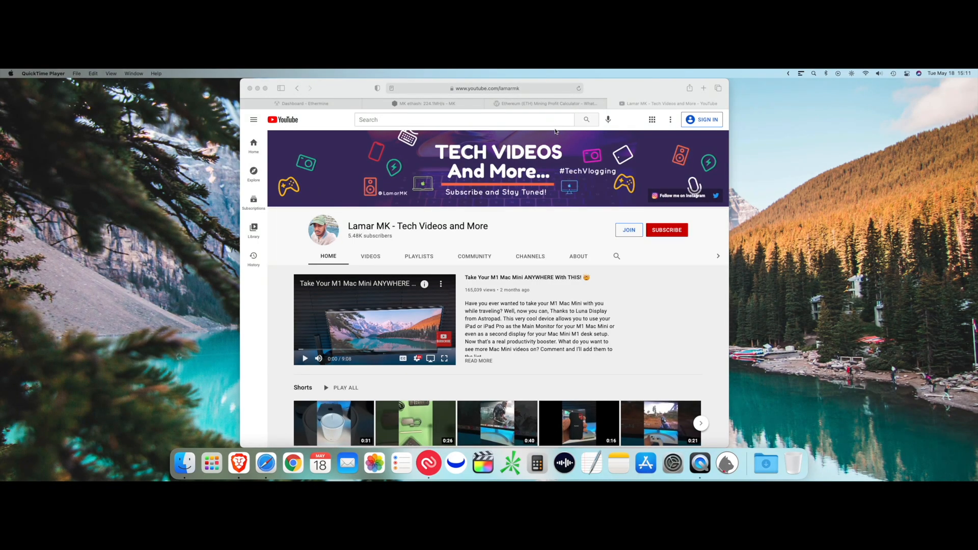
- Show WhatToMine's Ethereum calculator for 224.1 MH/s at 624 W, keeping current difficulty
left_click(545, 104)
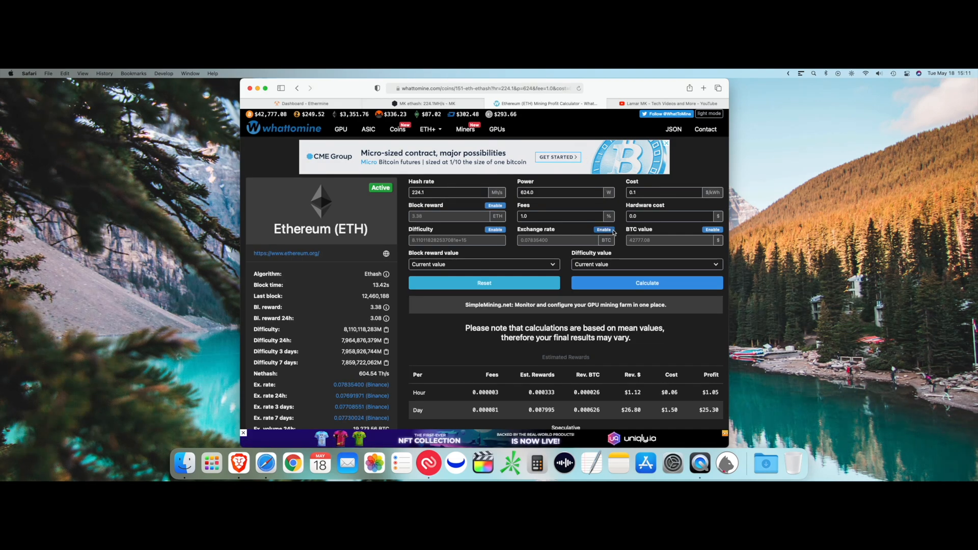
left_click(264, 87)
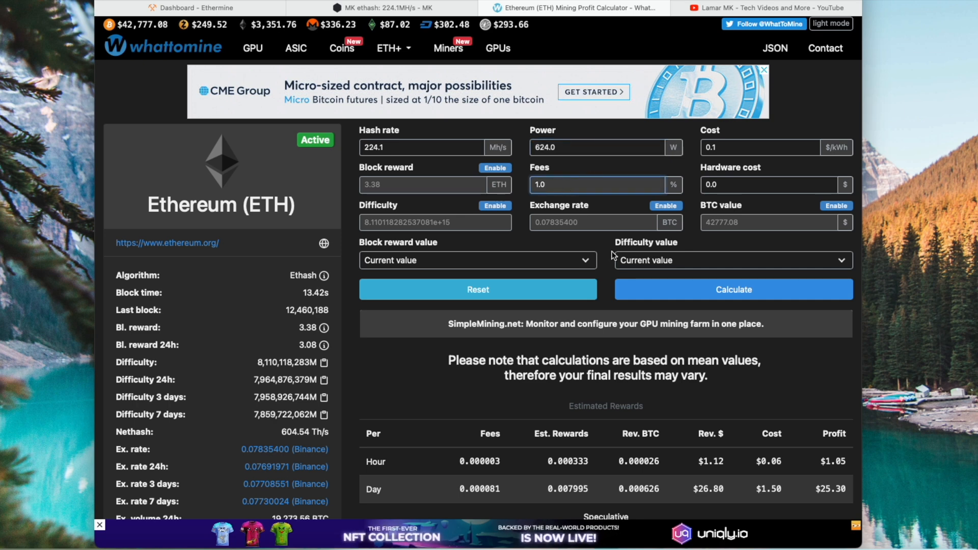
mouse_move(561, 267)
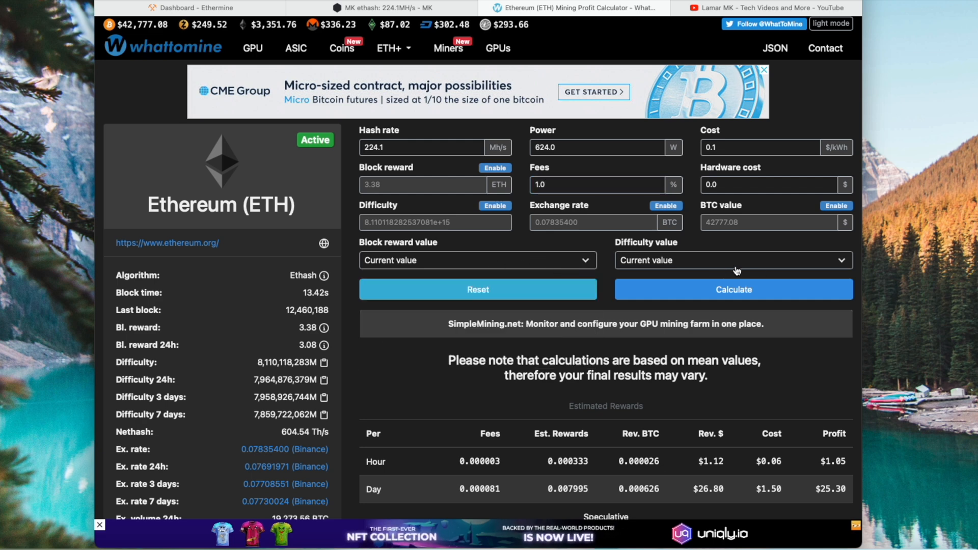
left_click(734, 260)
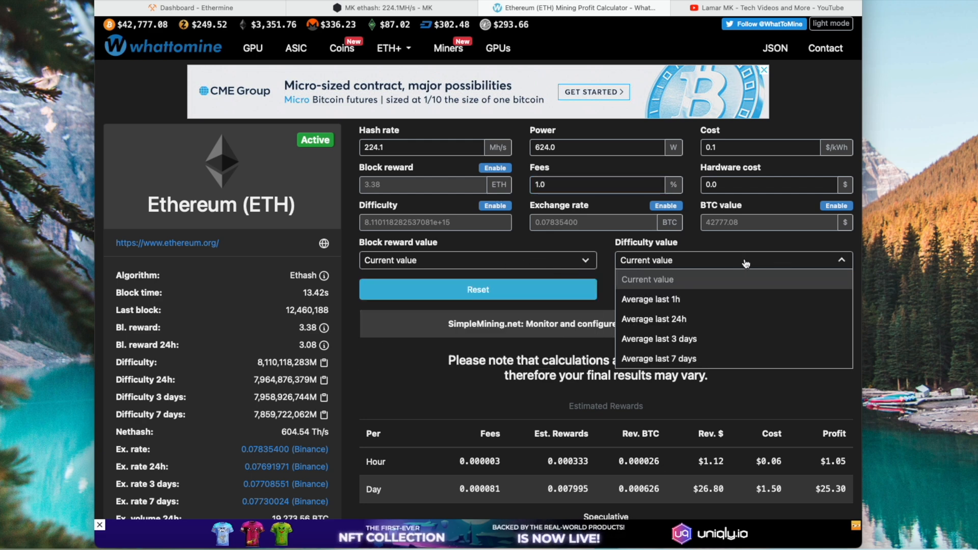
left_click(647, 279)
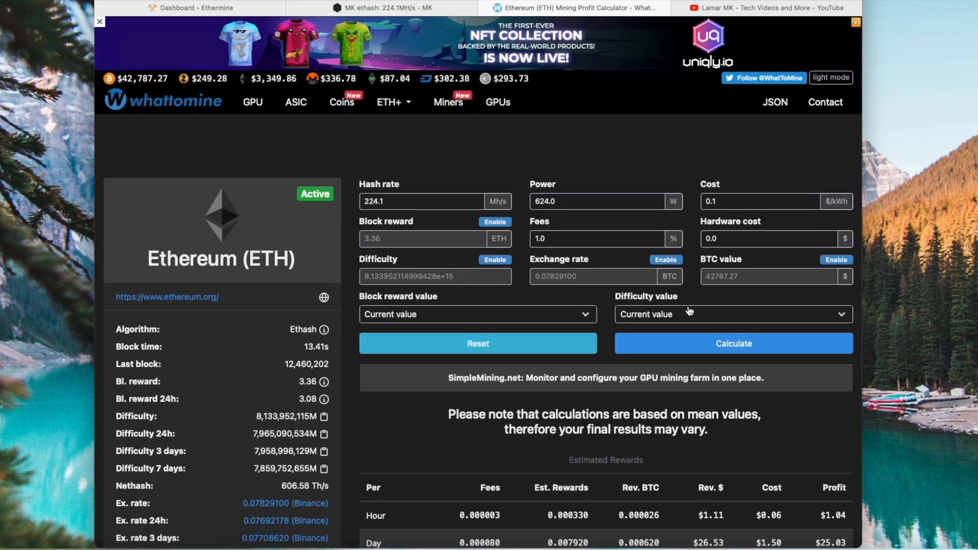
- Scroll to the Estimated Rewards tables showing $175.23 weekly and $751.01 monthly profit
scroll("down", 3)
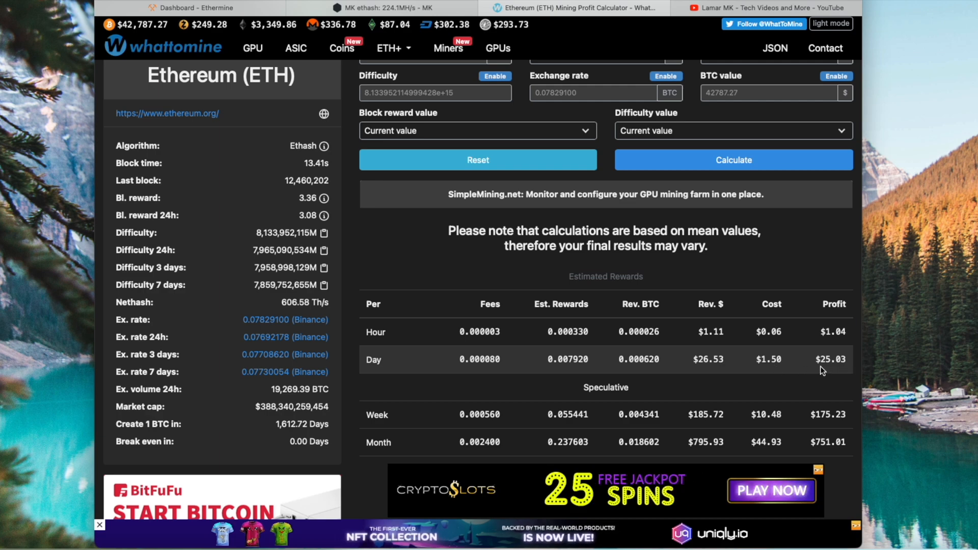
scroll("down", 3)
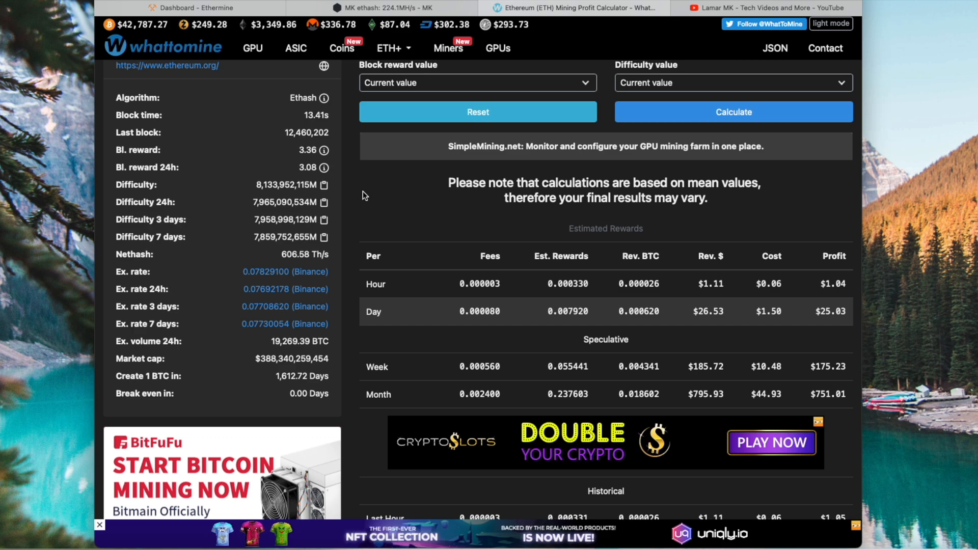
scroll("up", 3)
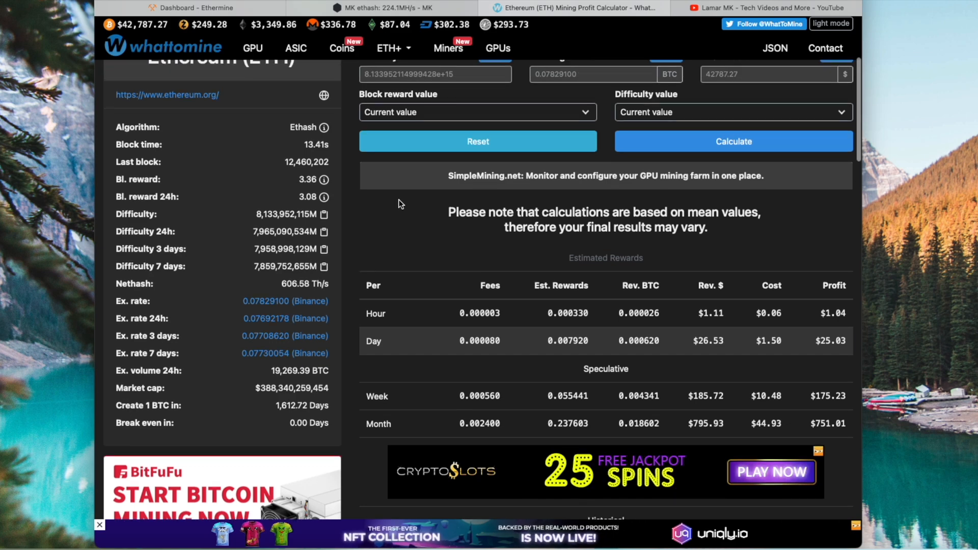
scroll("up", 3)
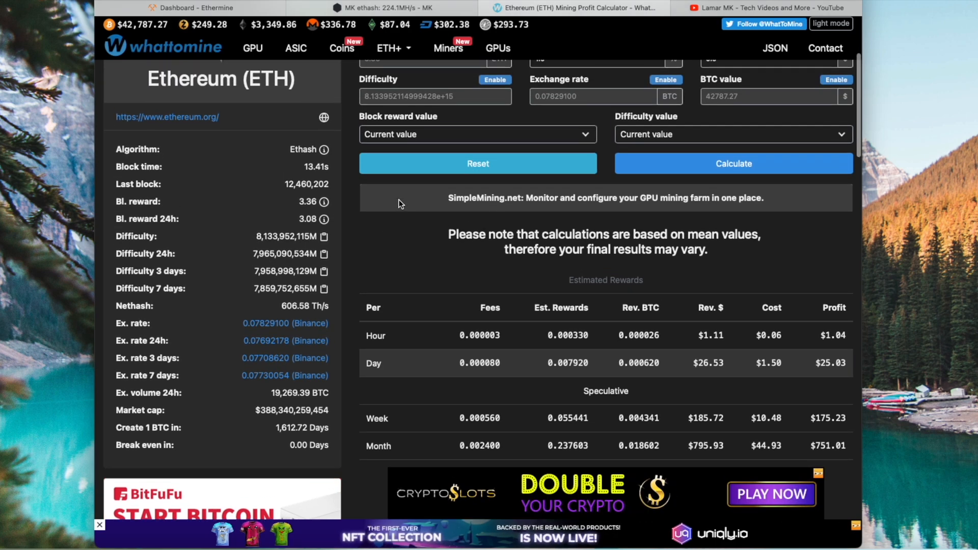
- Switch to the Hive OS rig overview: seven GTX 1660 Supers at 224.1 MH/s, 549 W
left_click(383, 8)
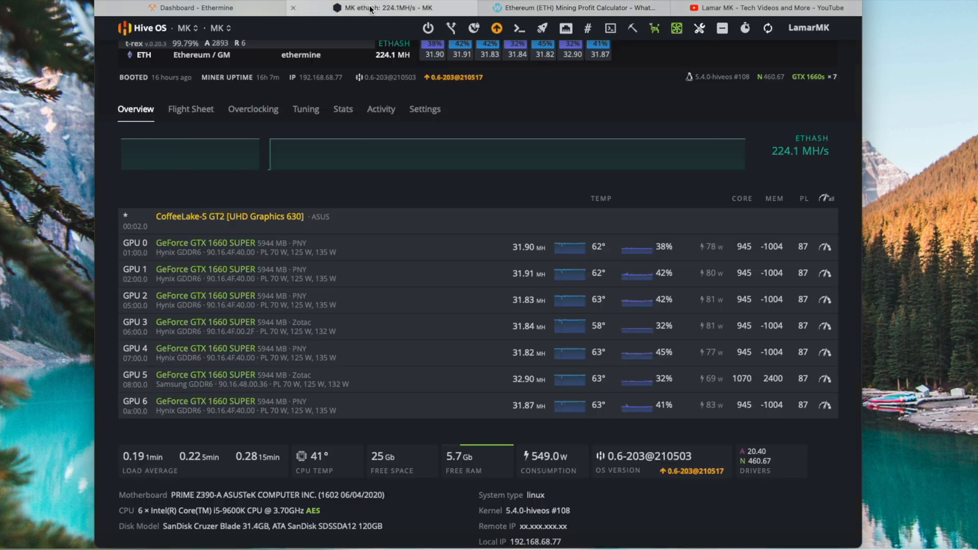
mouse_move(555, 154)
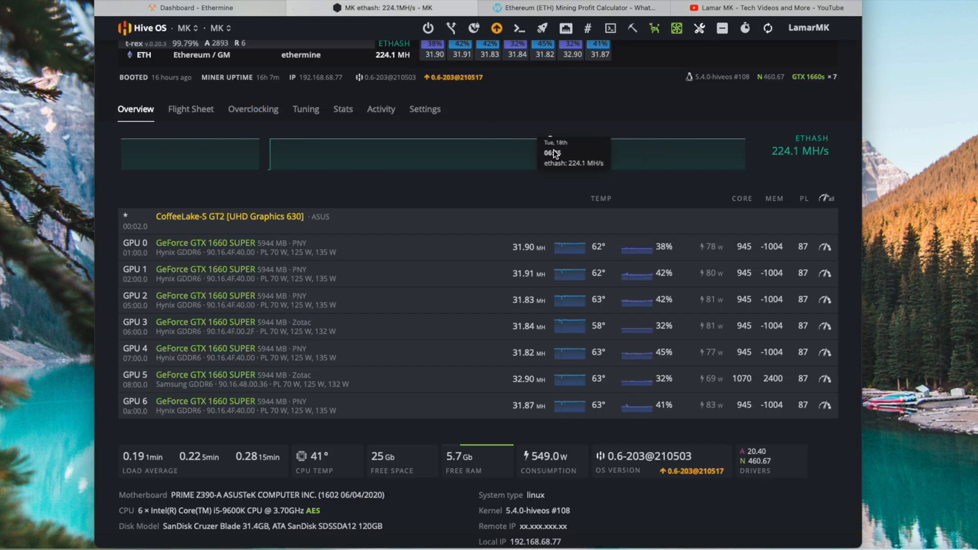
mouse_move(558, 237)
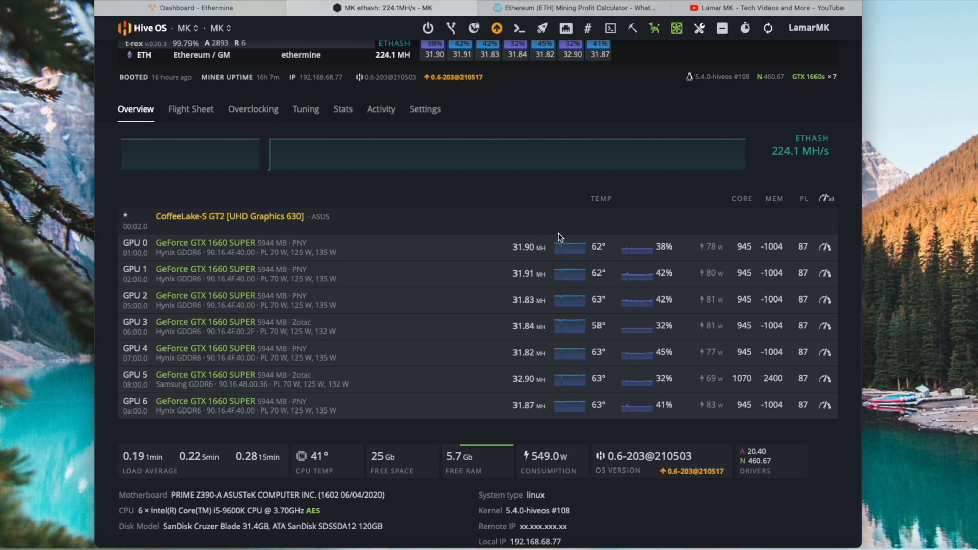
mouse_move(550, 406)
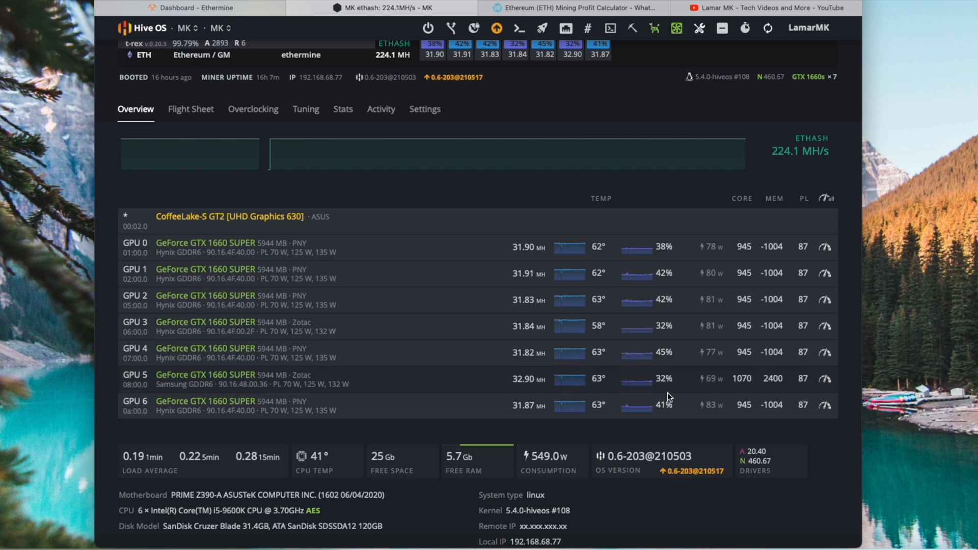
mouse_move(655, 248)
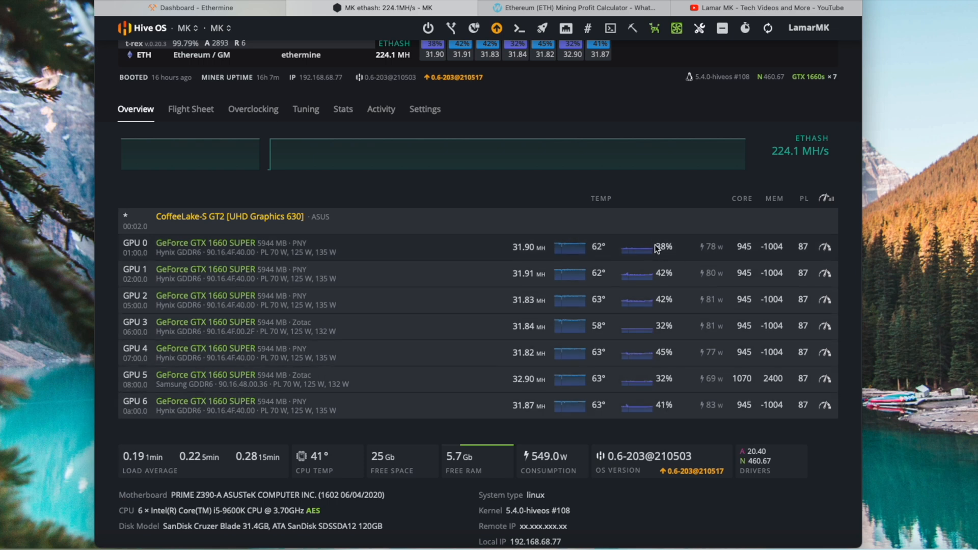
mouse_move(551, 219)
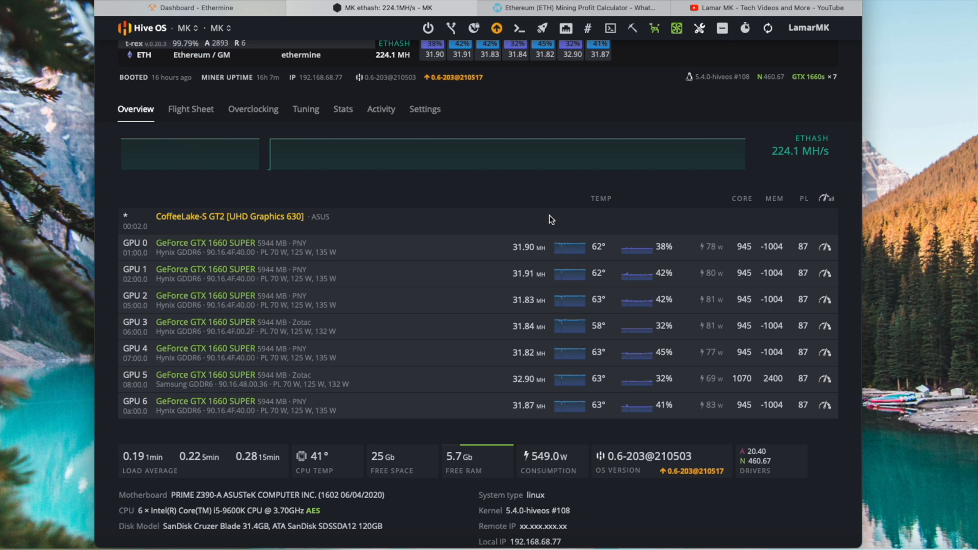
mouse_move(272, 386)
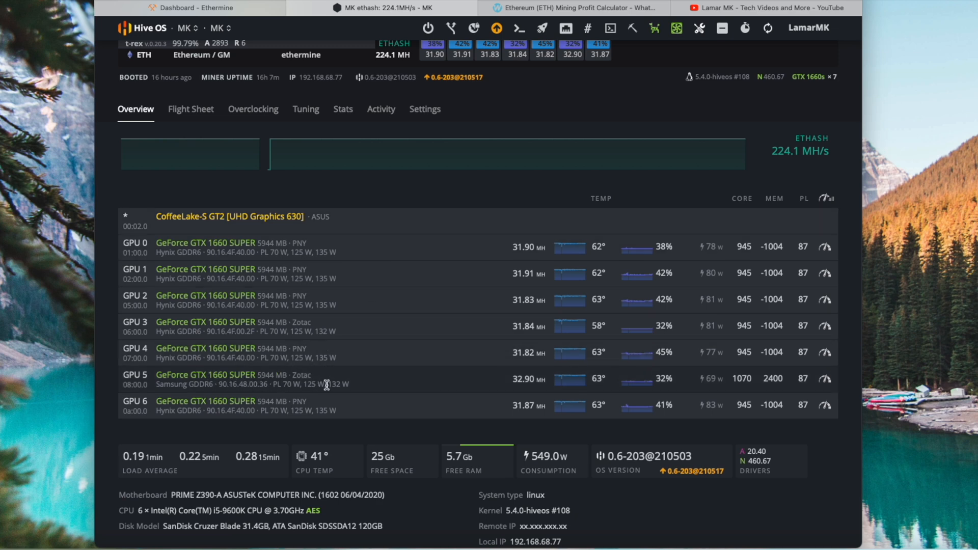
mouse_move(517, 385)
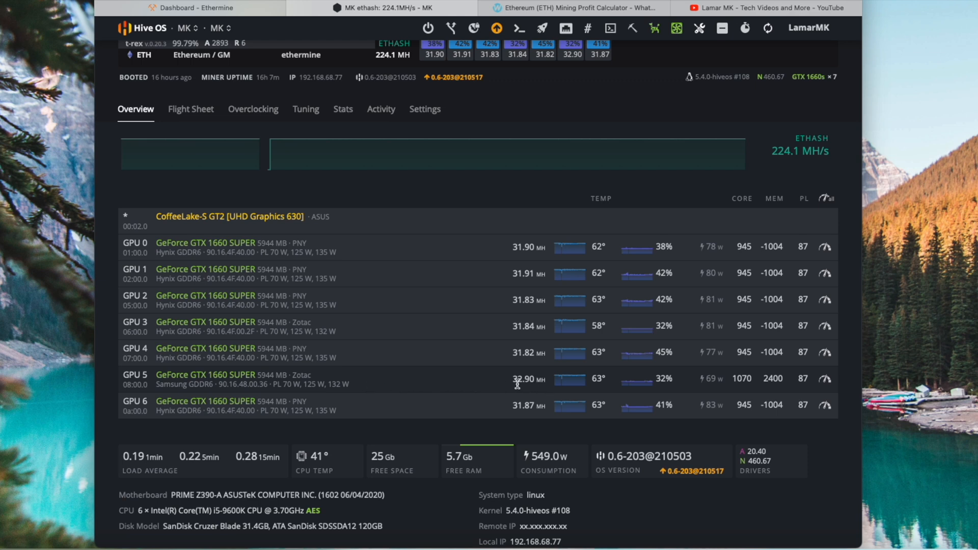
mouse_move(447, 349)
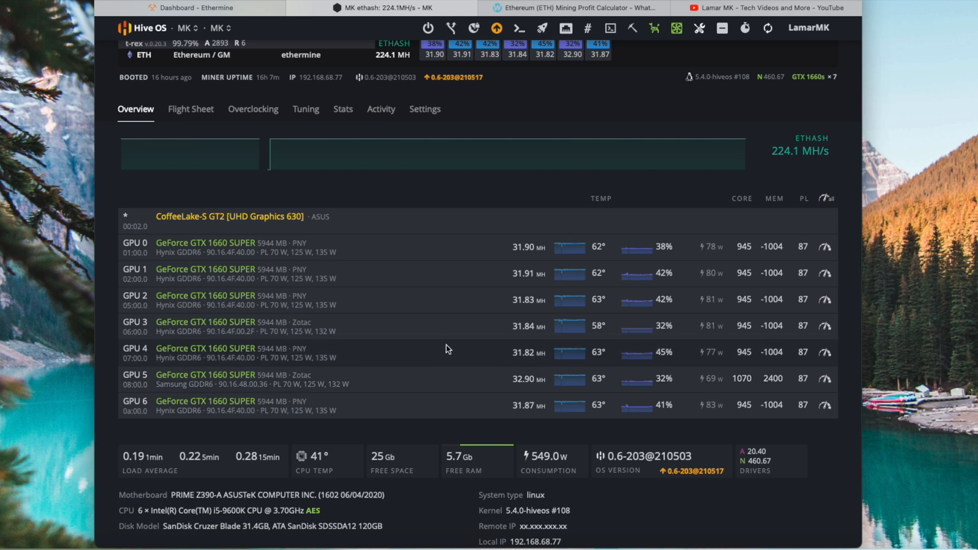
mouse_move(447, 328)
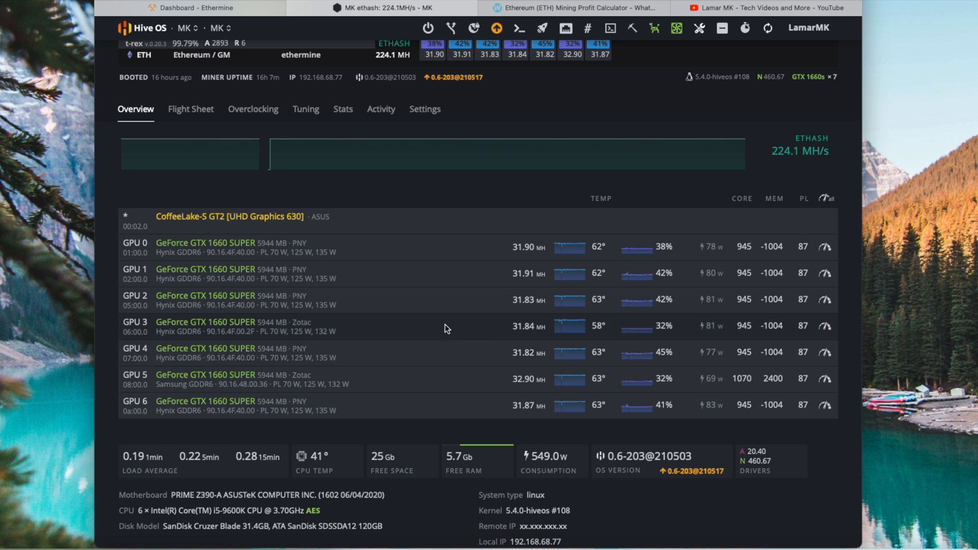
mouse_move(325, 458)
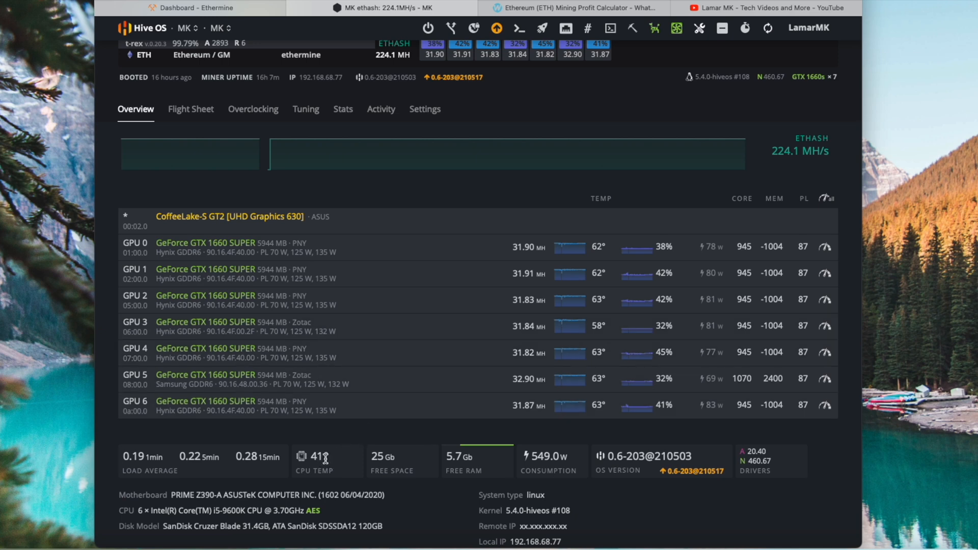
mouse_move(463, 427)
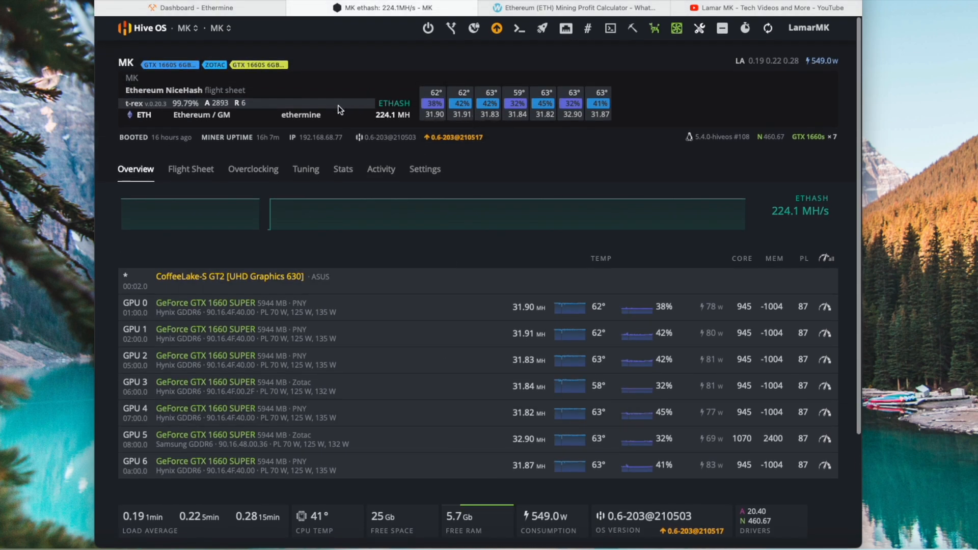
mouse_move(203, 145)
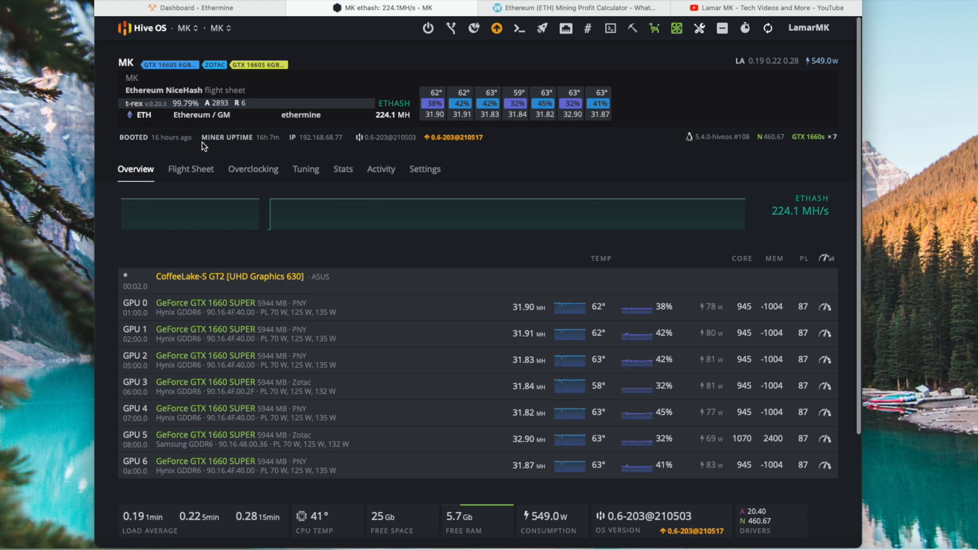
mouse_move(568, 148)
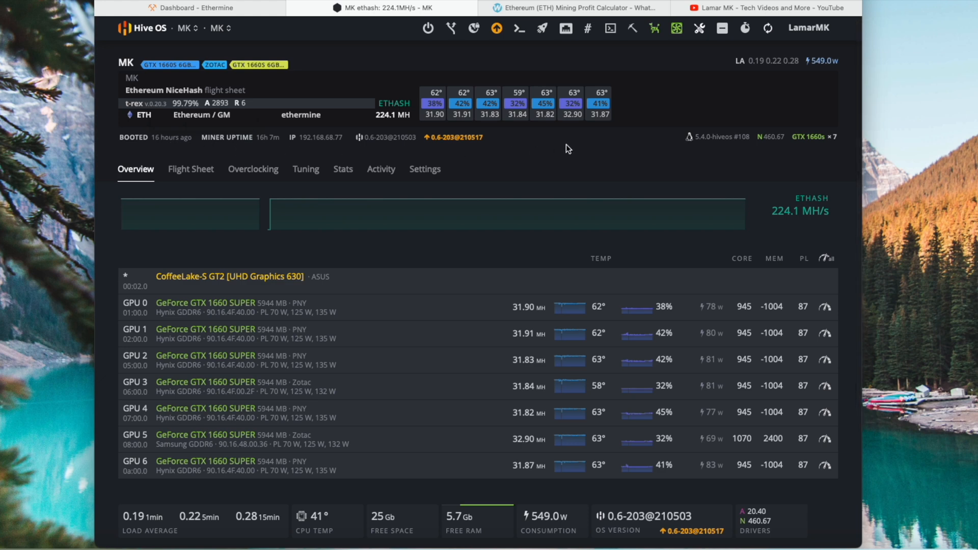
mouse_move(504, 137)
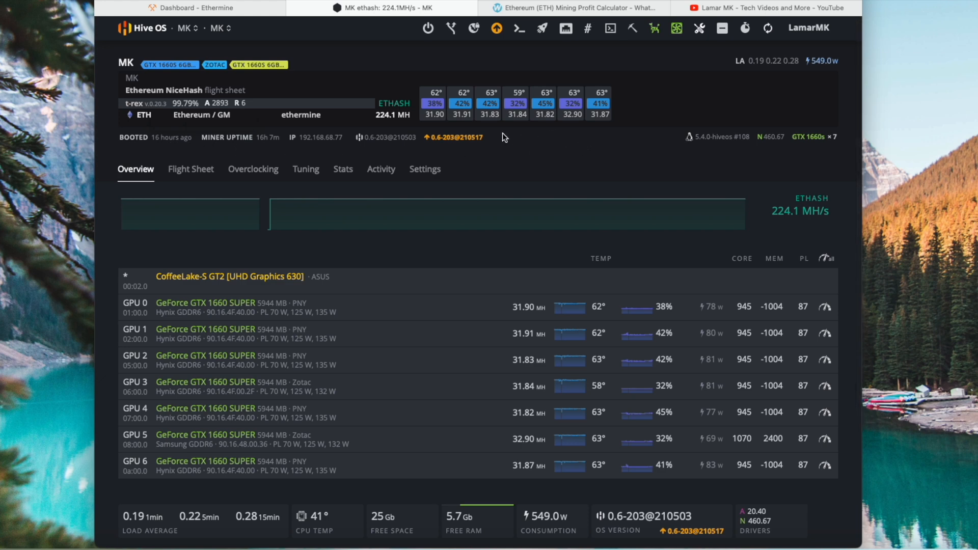
mouse_move(534, 114)
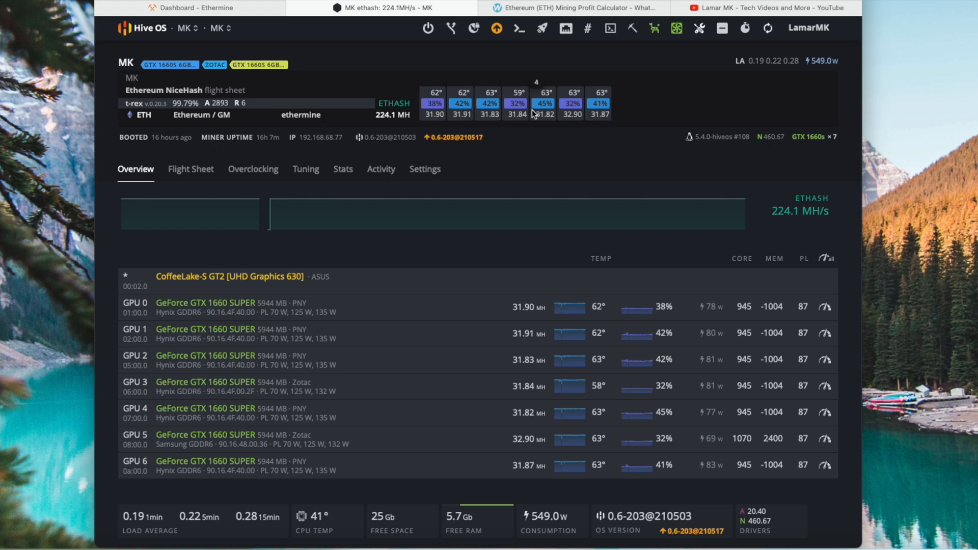
mouse_move(569, 154)
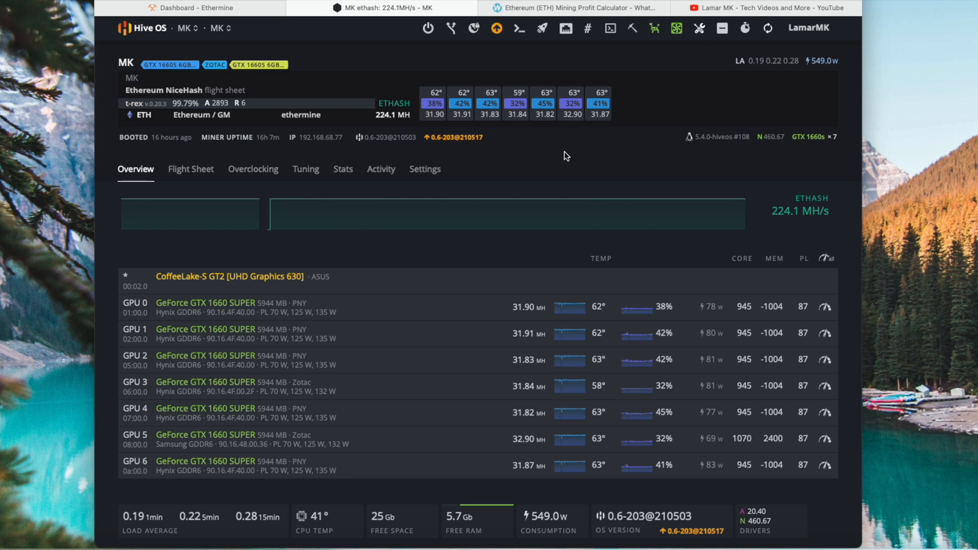
mouse_move(345, 67)
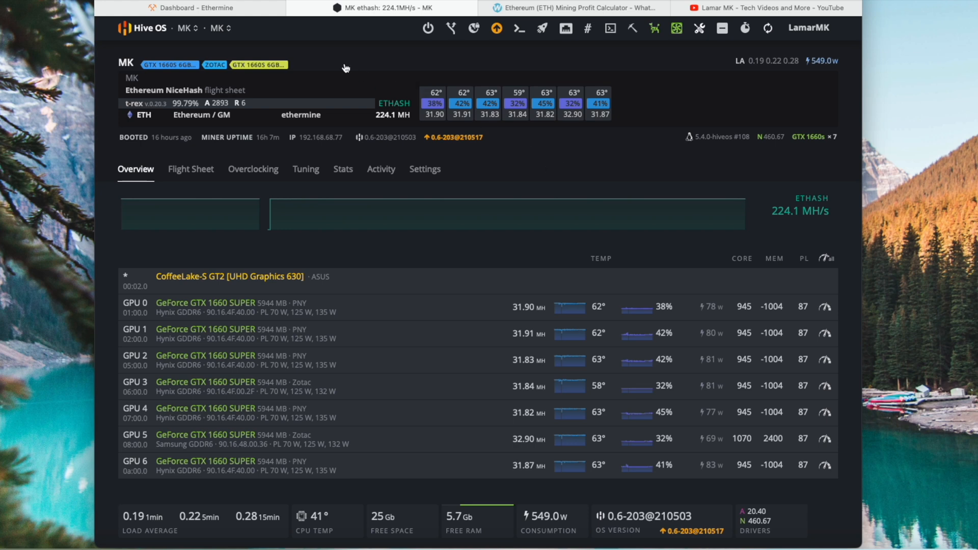
- Switch to the Ethermine dashboard showing 217.9 MH/s and 0.02796 ETH unpaid
left_click(190, 7)
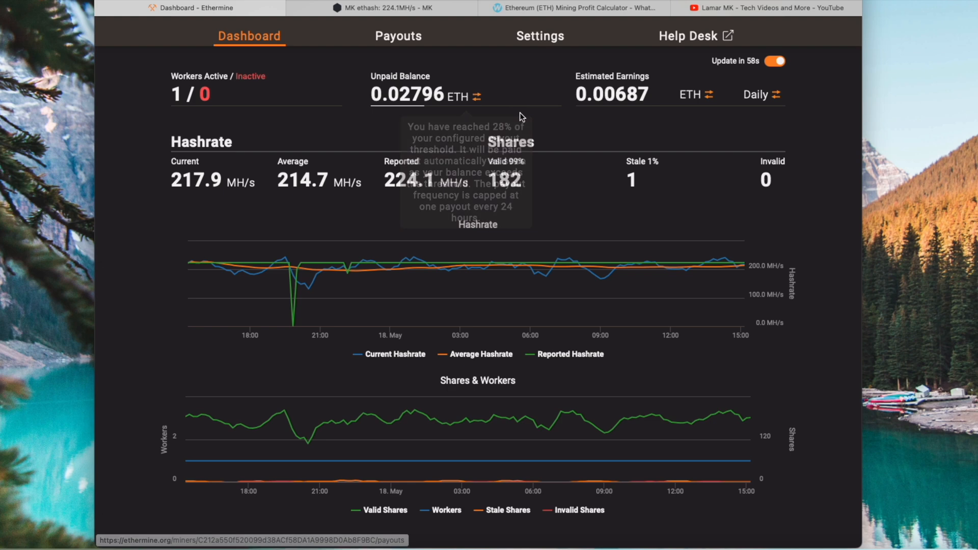
mouse_move(576, 200)
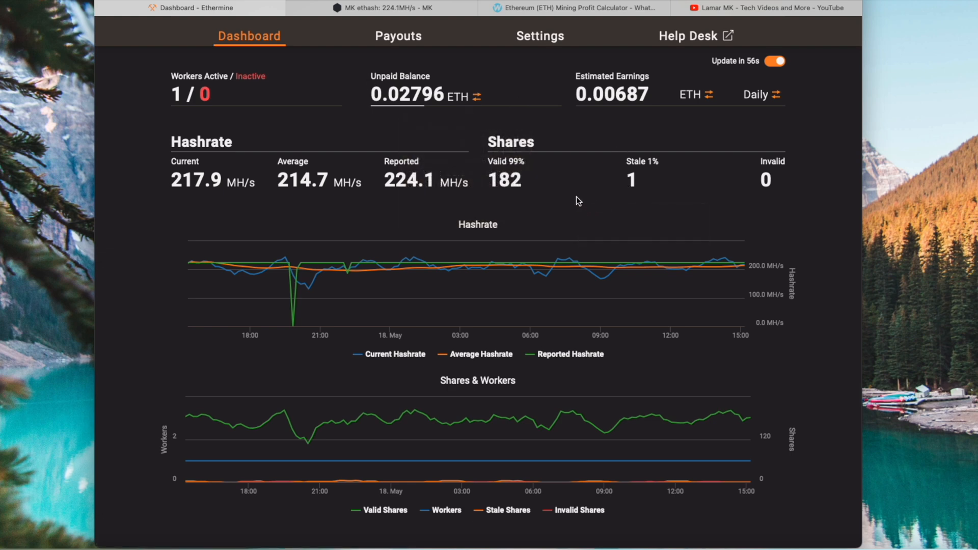
mouse_move(444, 225)
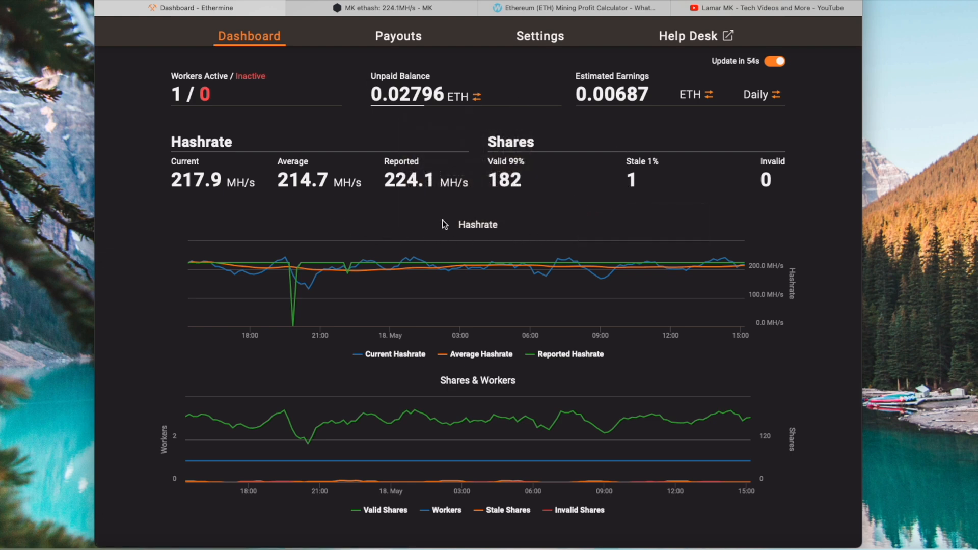
mouse_move(560, 215)
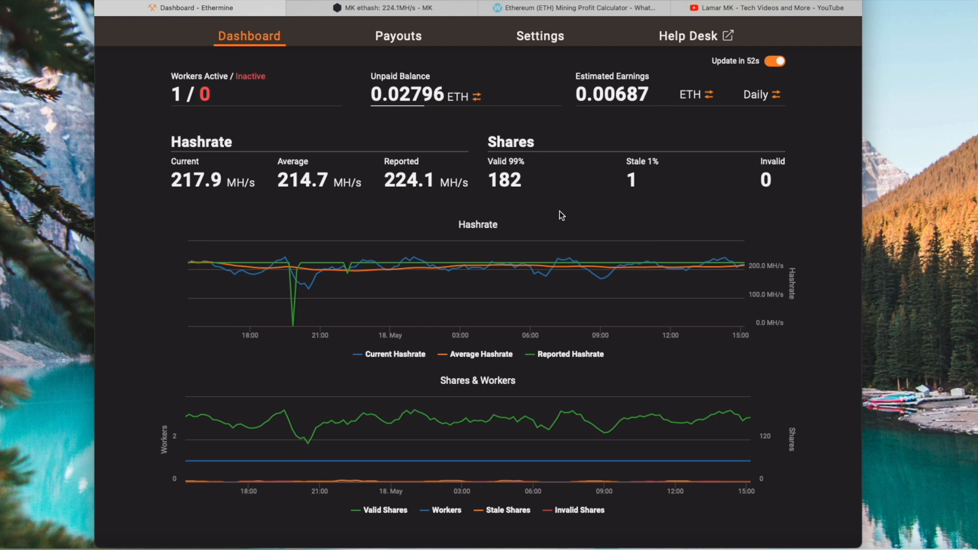
mouse_move(709, 95)
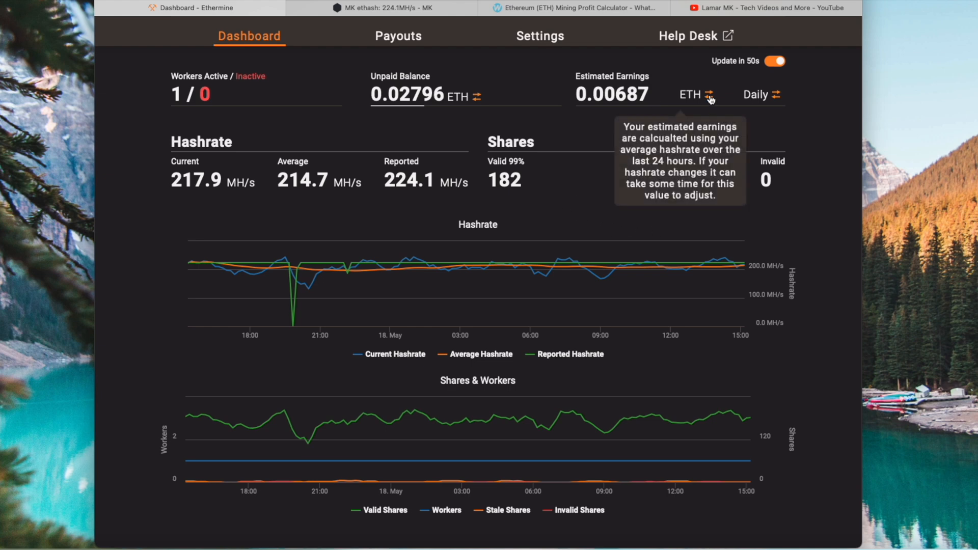
- View Ethermine estimated earnings in BTC and USD, then as weekly and monthly figures
left_click(711, 95)
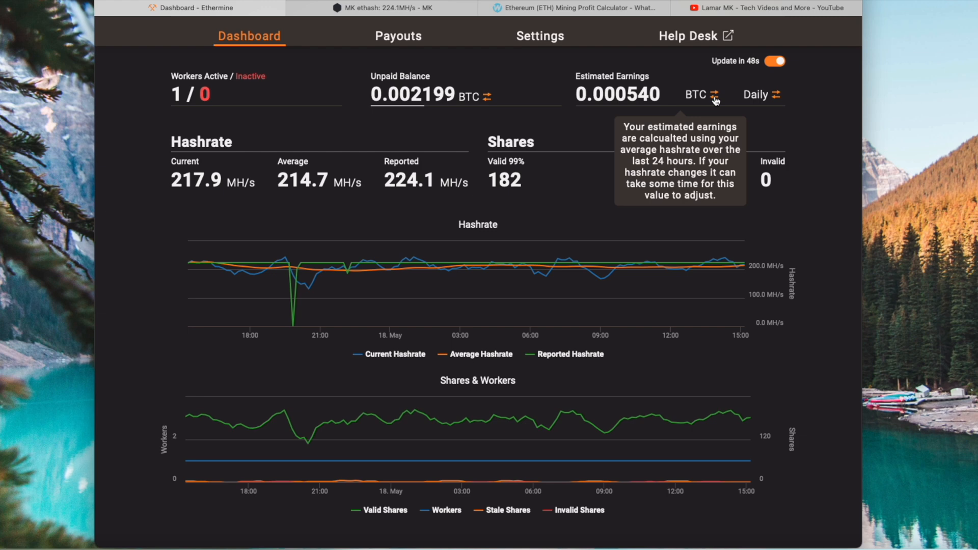
left_click(711, 95)
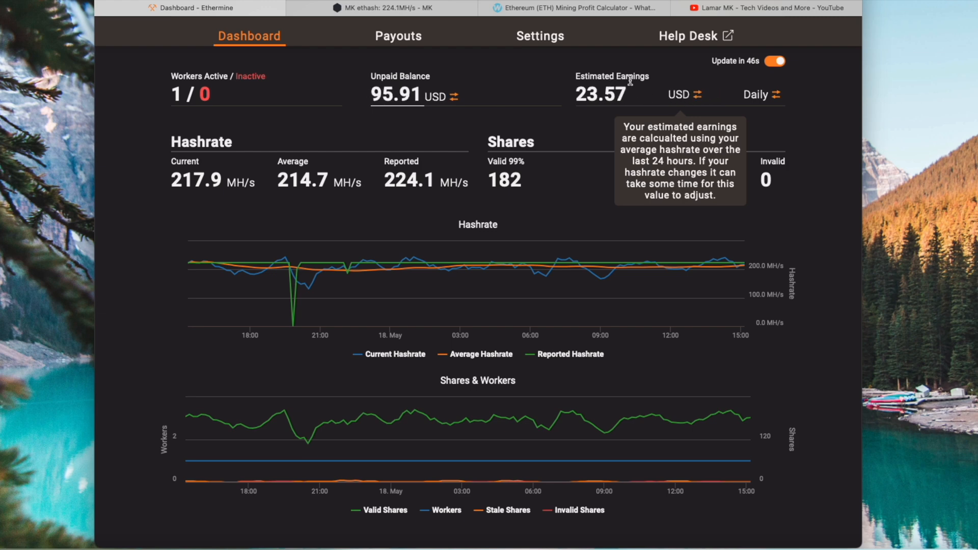
mouse_move(596, 116)
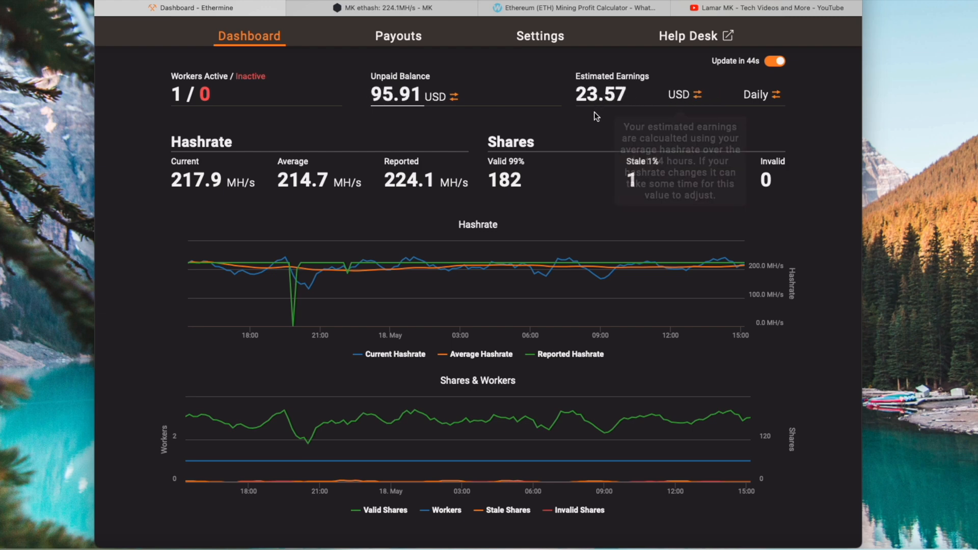
mouse_move(673, 99)
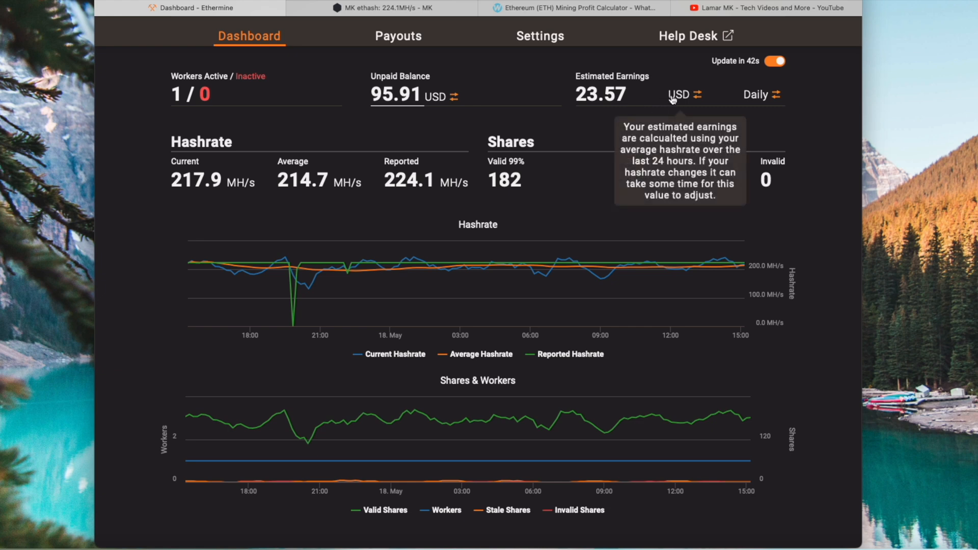
left_click(778, 94)
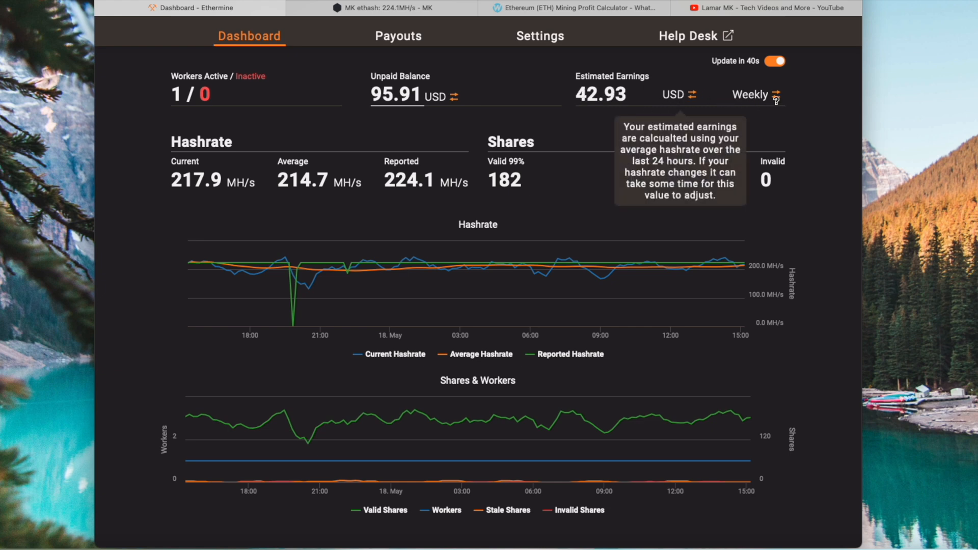
left_click(776, 95)
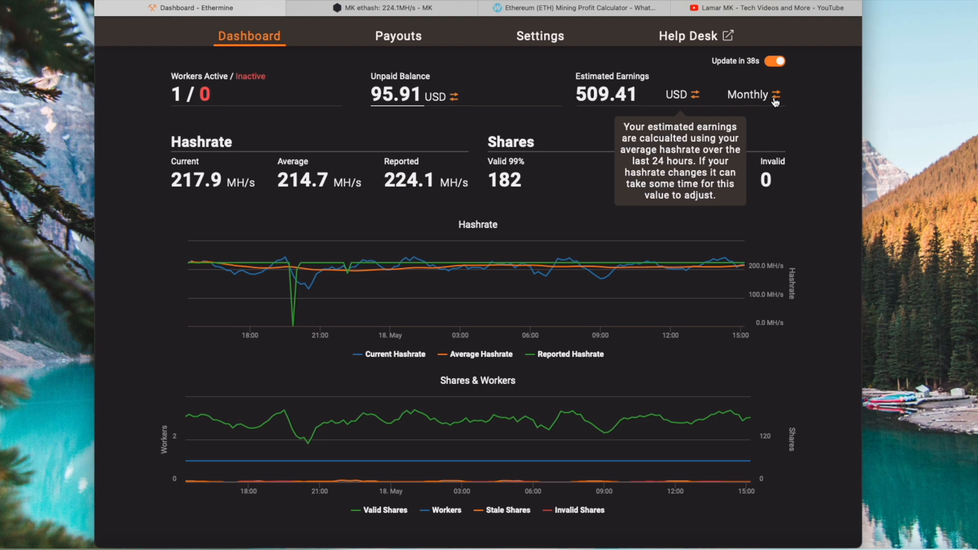
mouse_move(779, 113)
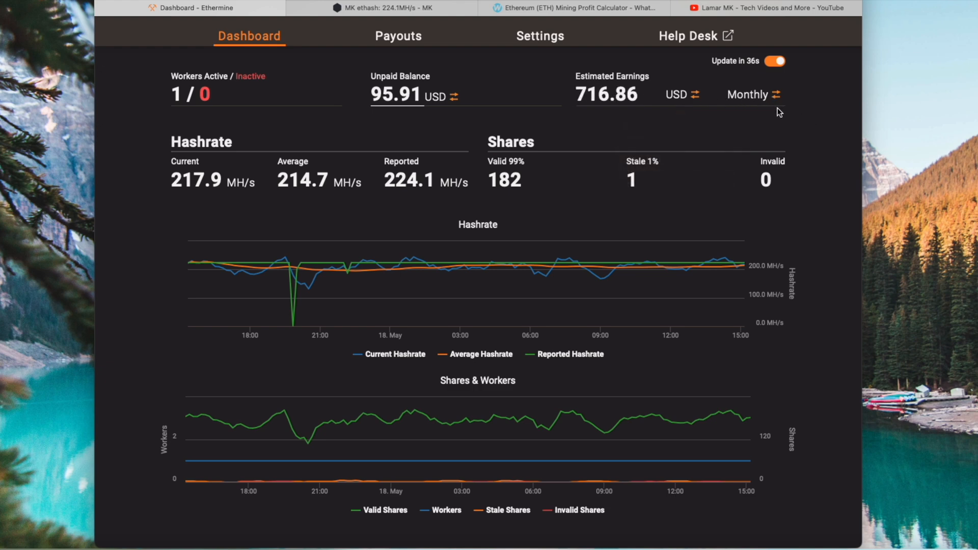
- Return estimated earnings to daily ETH (0.00687 ETH) and bring up the YouTube channel page
left_click(758, 95)
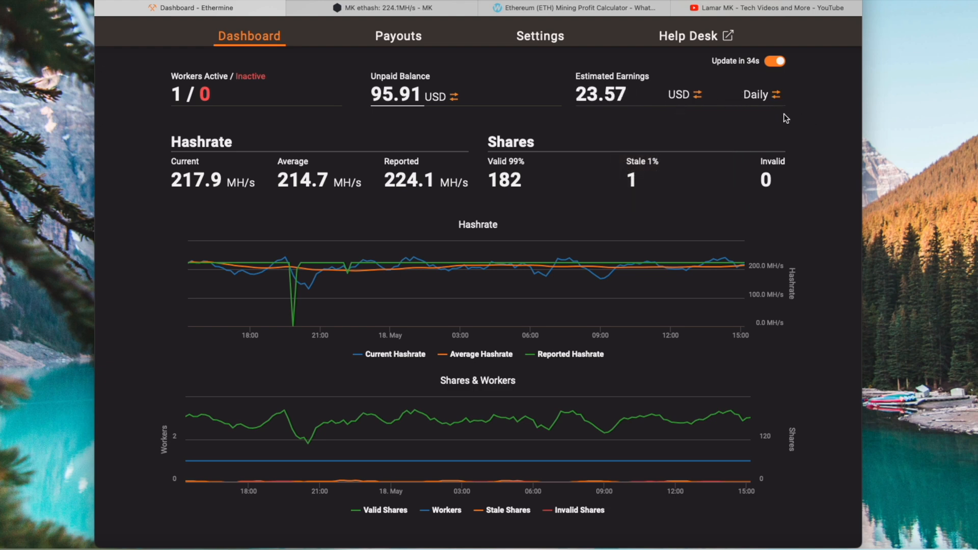
left_click(704, 94)
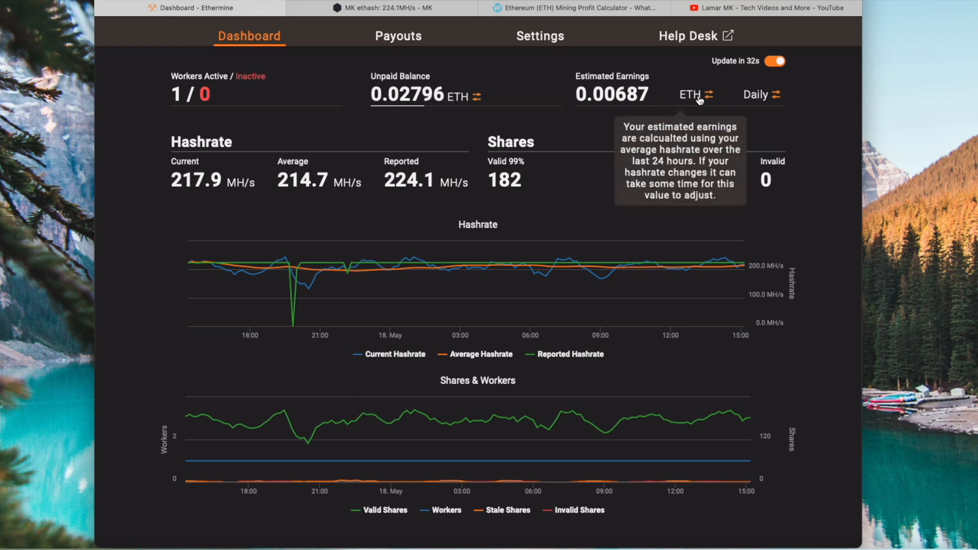
mouse_move(823, 170)
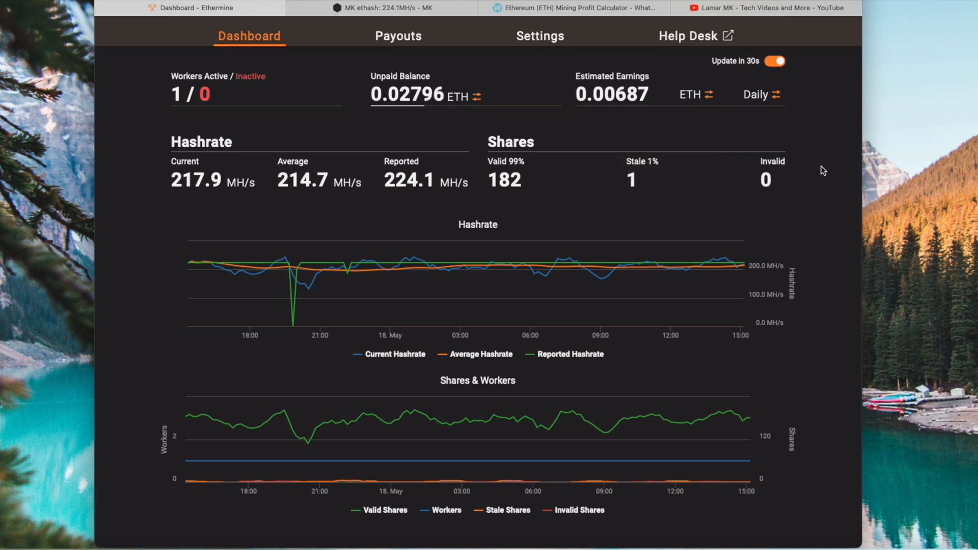
mouse_move(828, 172)
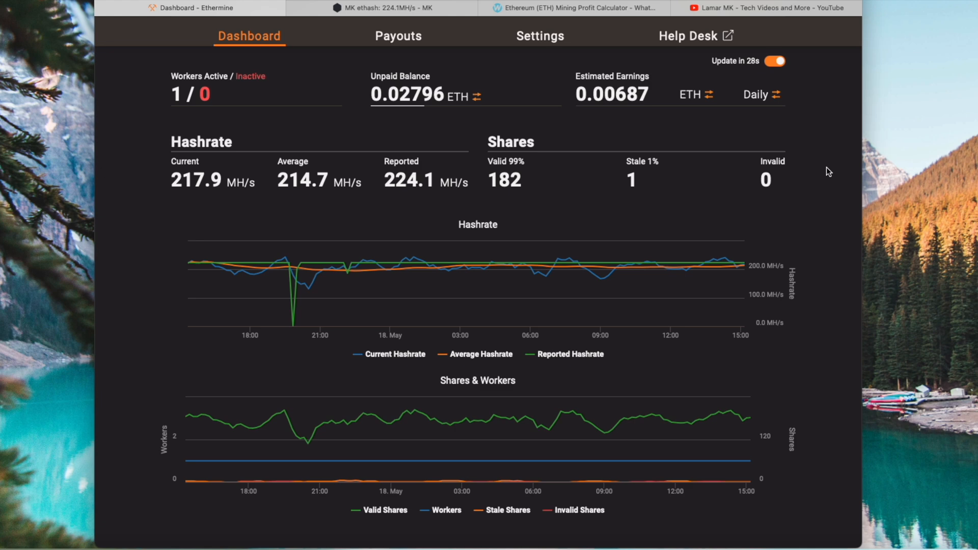
left_click(769, 8)
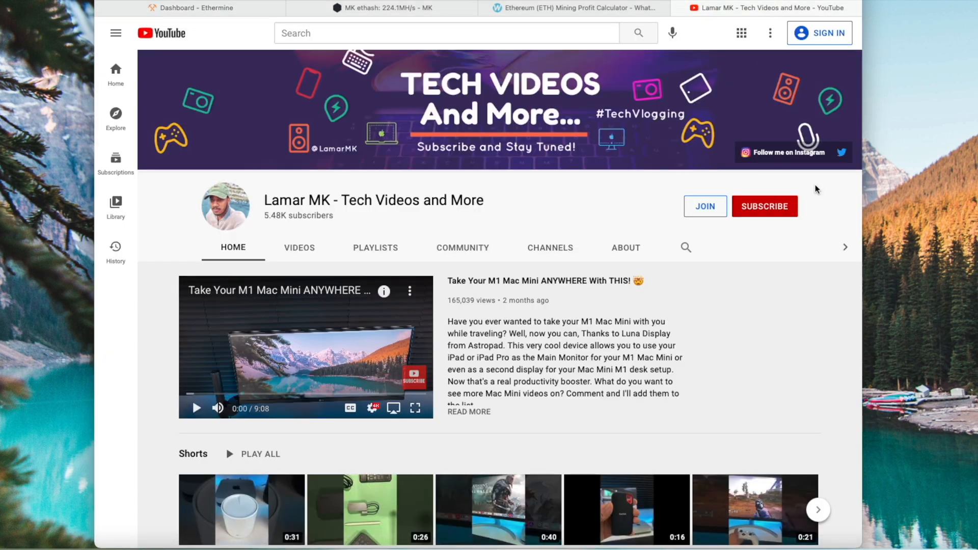
mouse_move(436, 257)
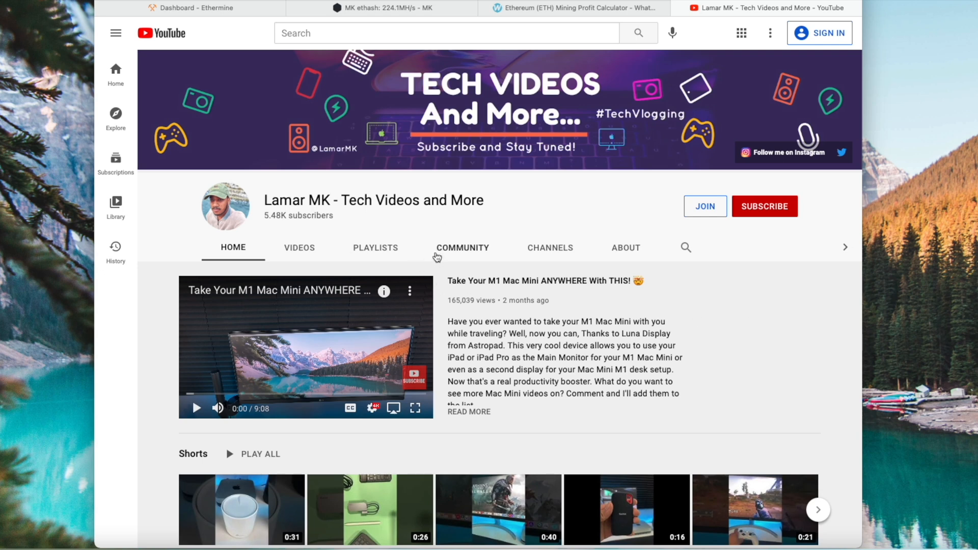
mouse_move(312, 219)
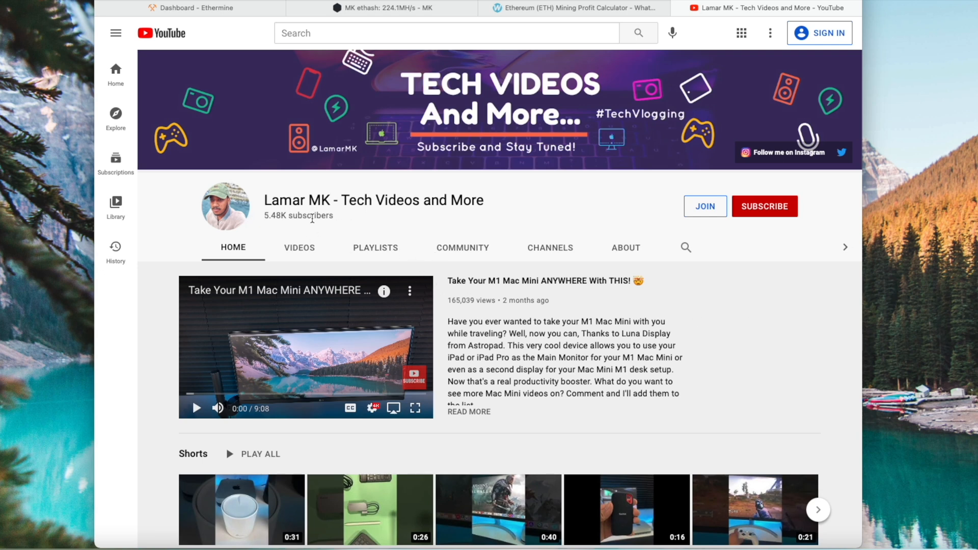
mouse_move(323, 226)
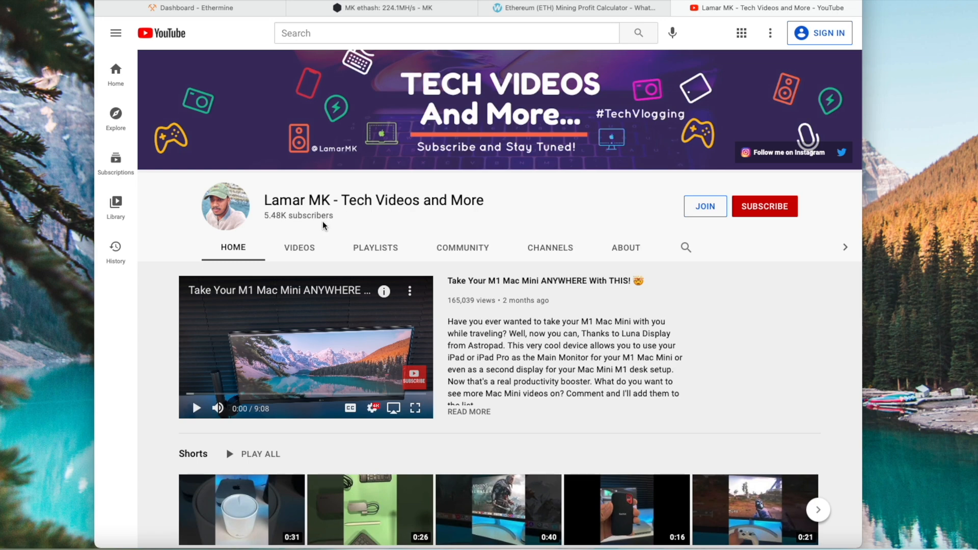
- Browse the Lamar MK channel home page and view its About page with 1,093,827 views
scroll("down", 3)
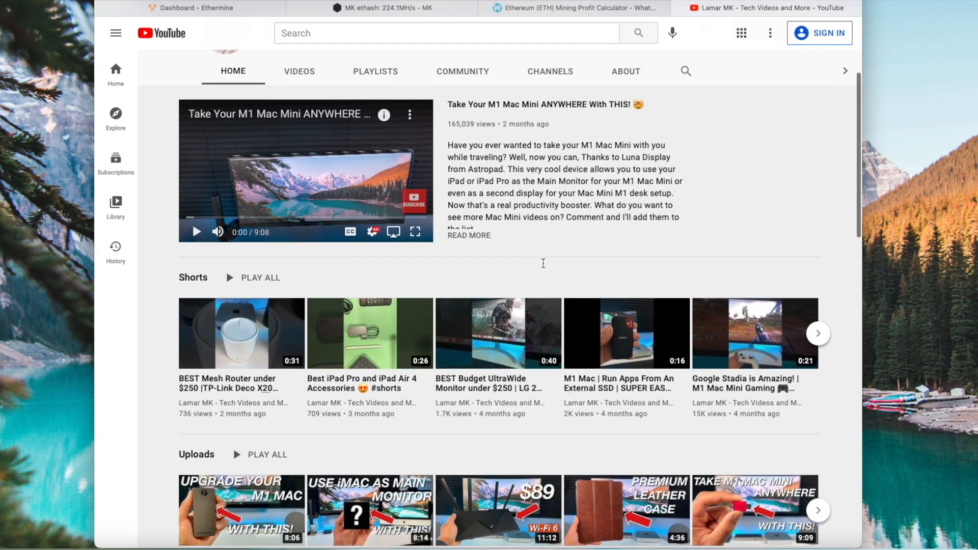
scroll("down", 3)
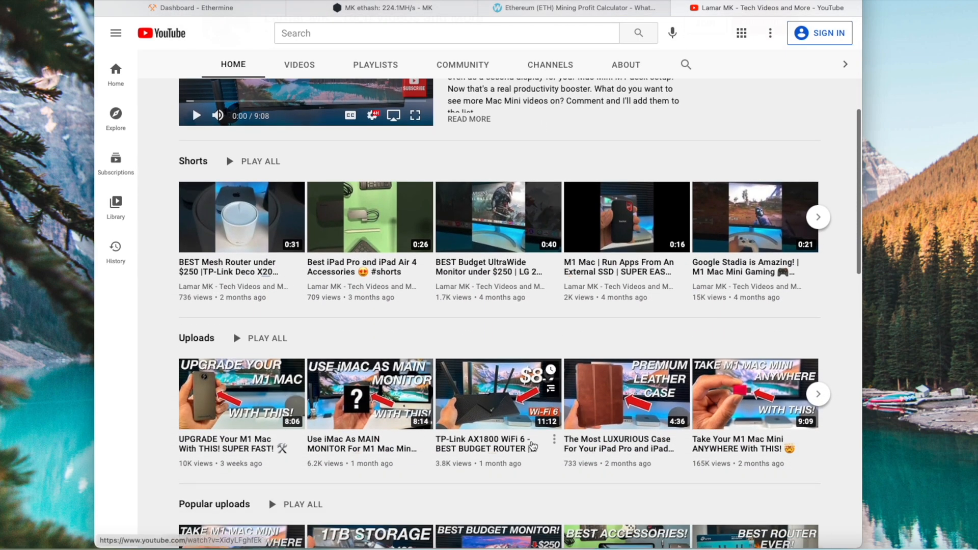
mouse_move(707, 336)
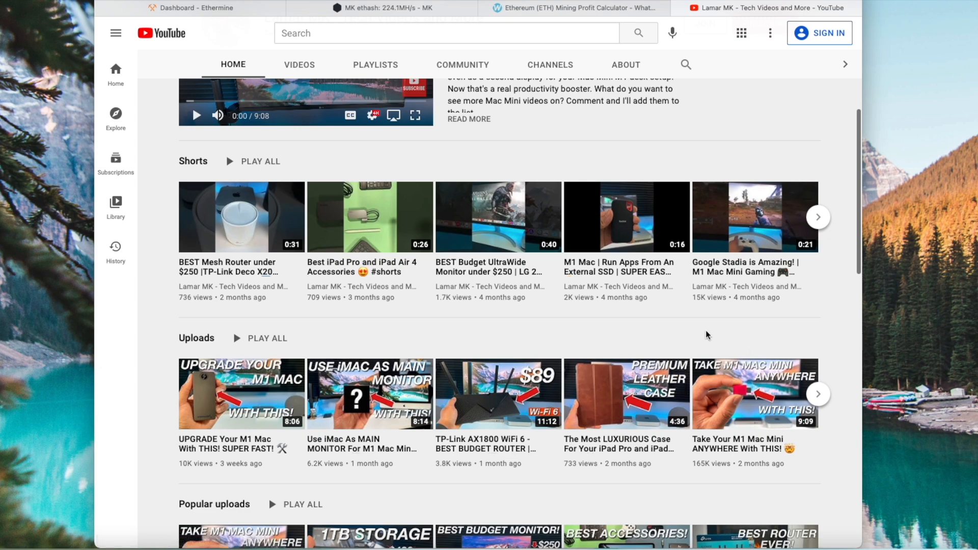
scroll("down", 3)
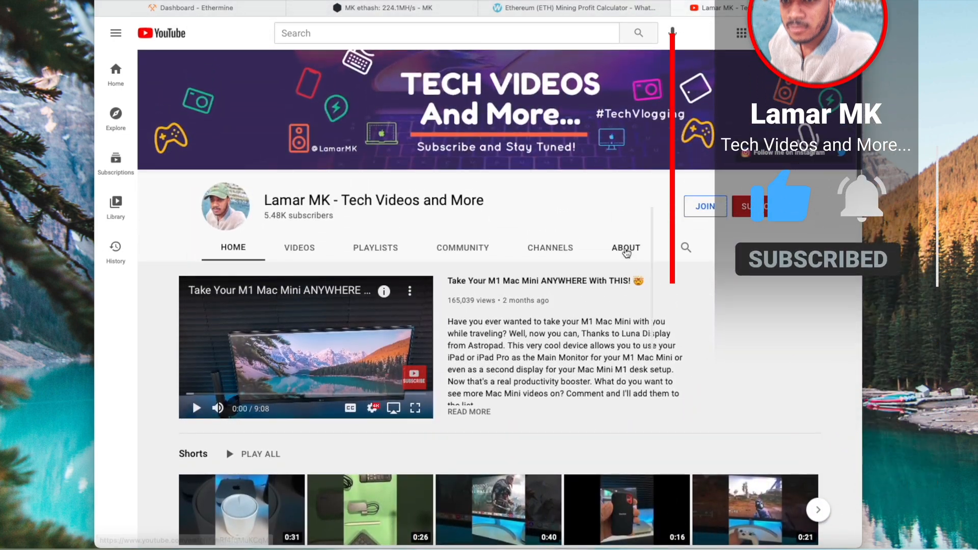
left_click(625, 247)
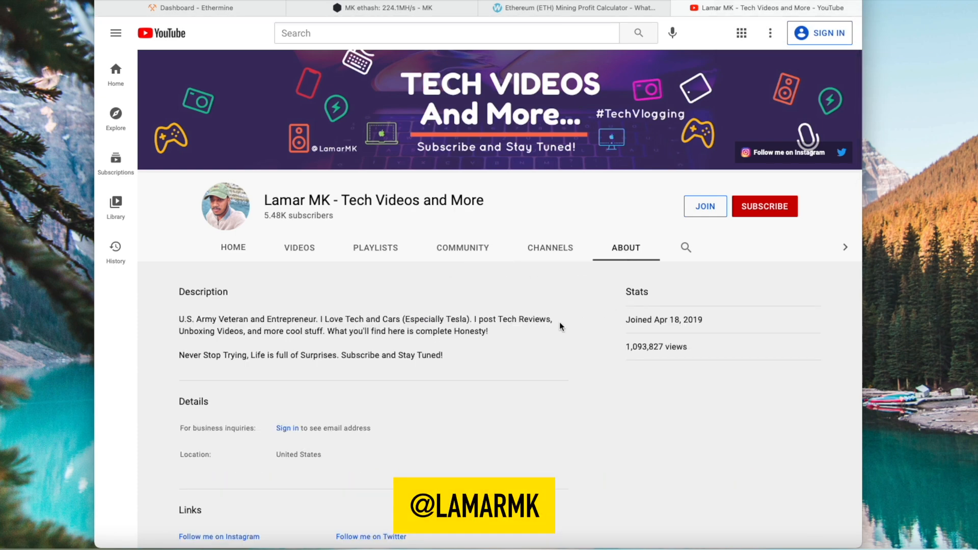
mouse_move(737, 418)
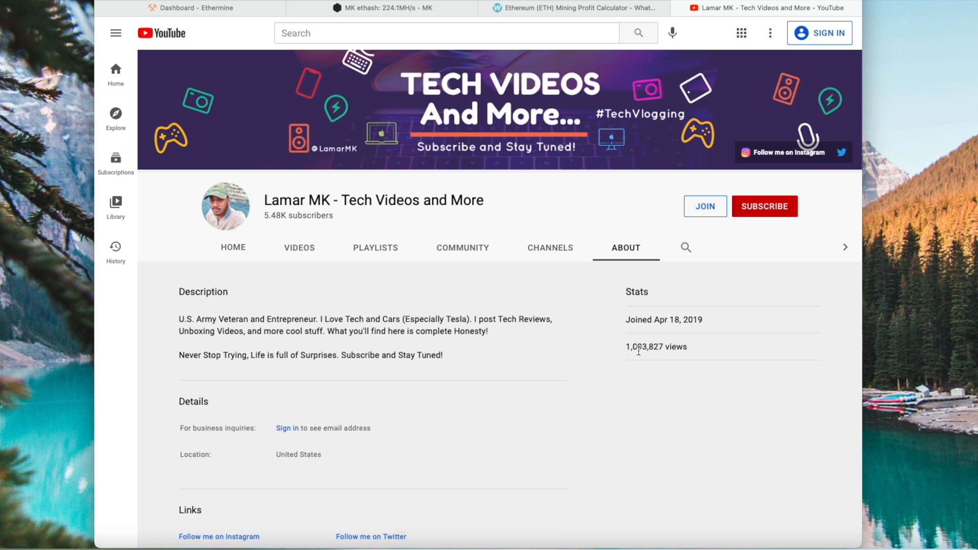
mouse_move(600, 368)
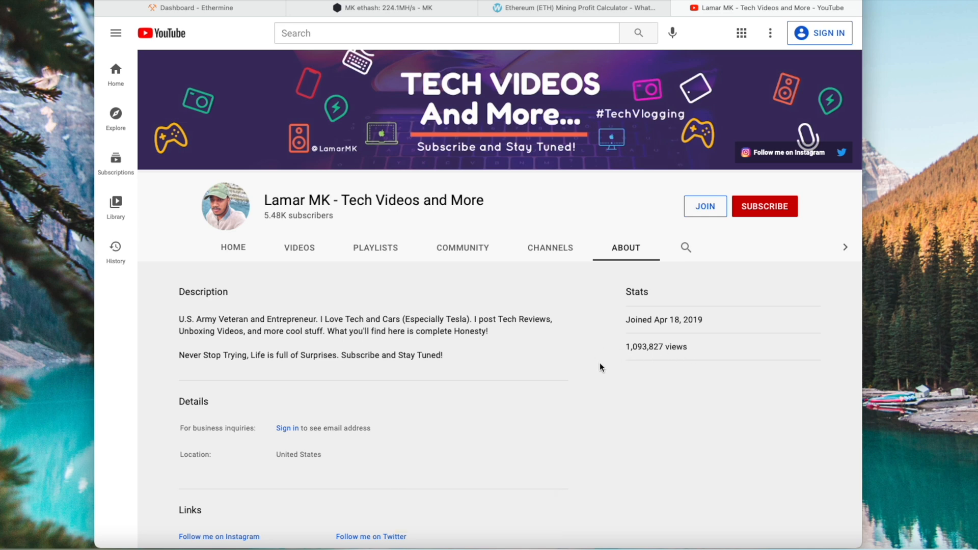